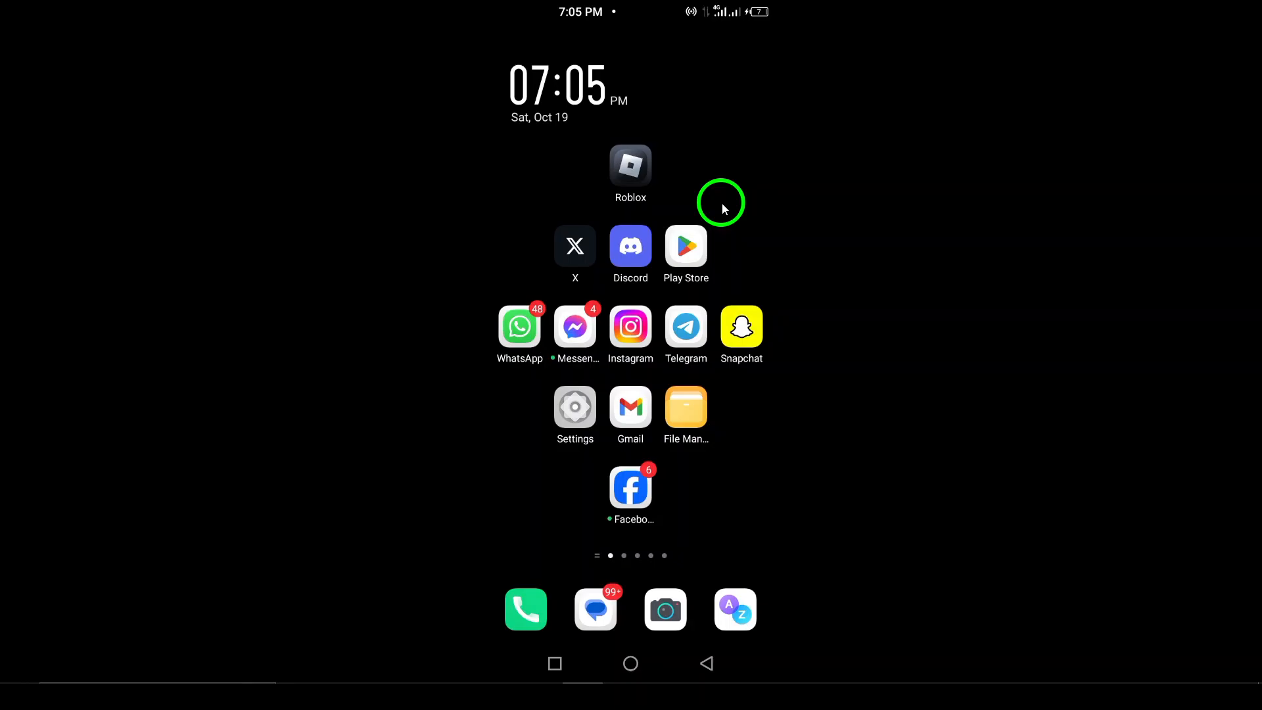
mouse_move(711, 213)
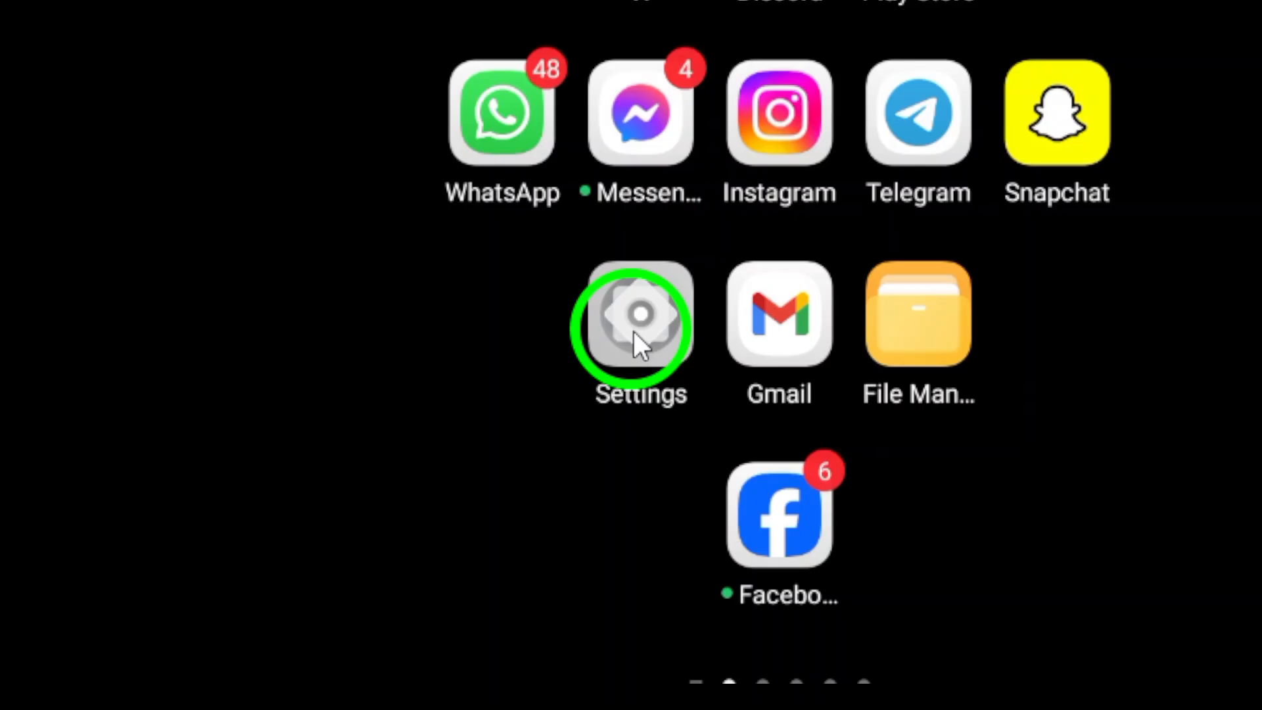
- Reach the App management section of the device settings
click(637, 324)
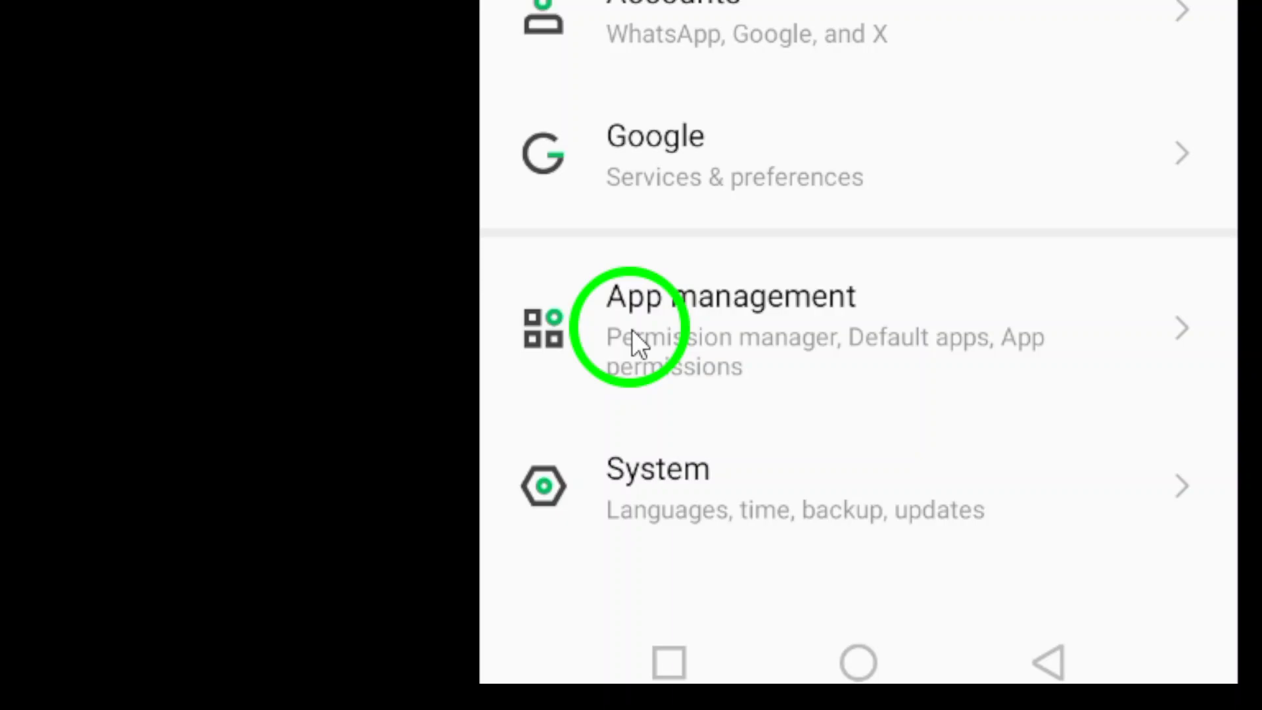
click(628, 328)
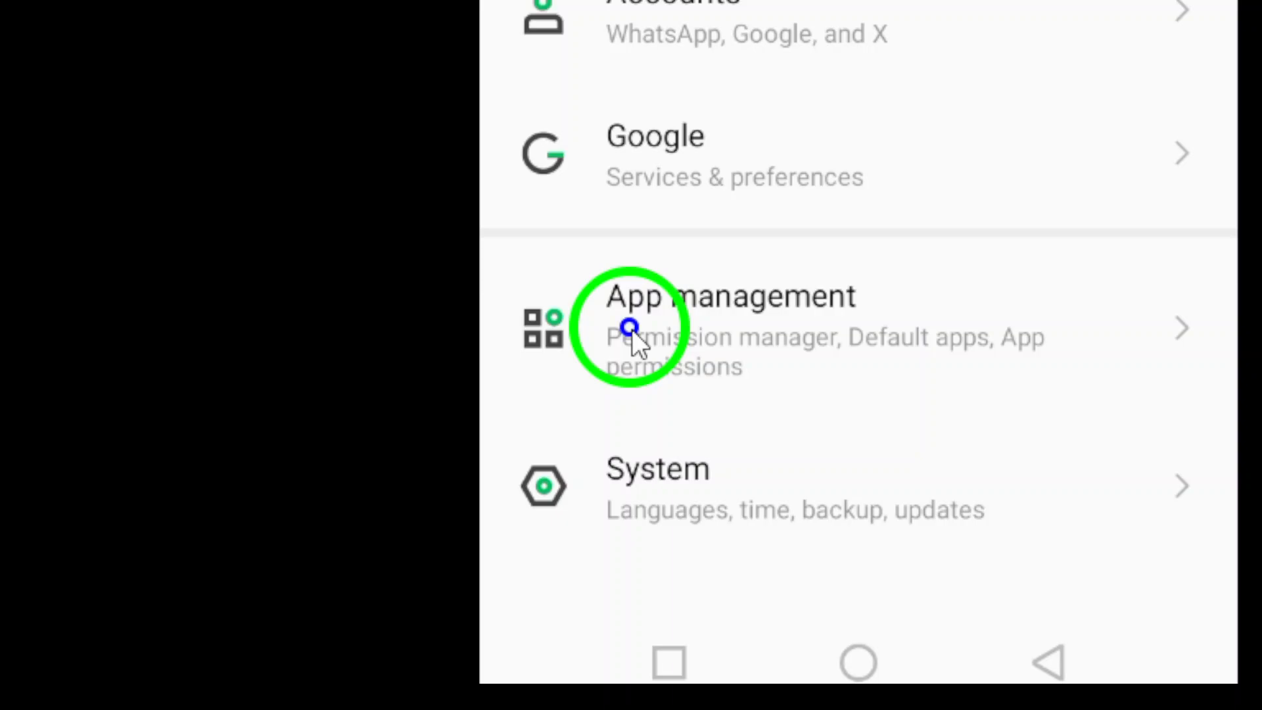
- Search the installed apps for 'in' to reach Instagram's app info page
click(630, 329)
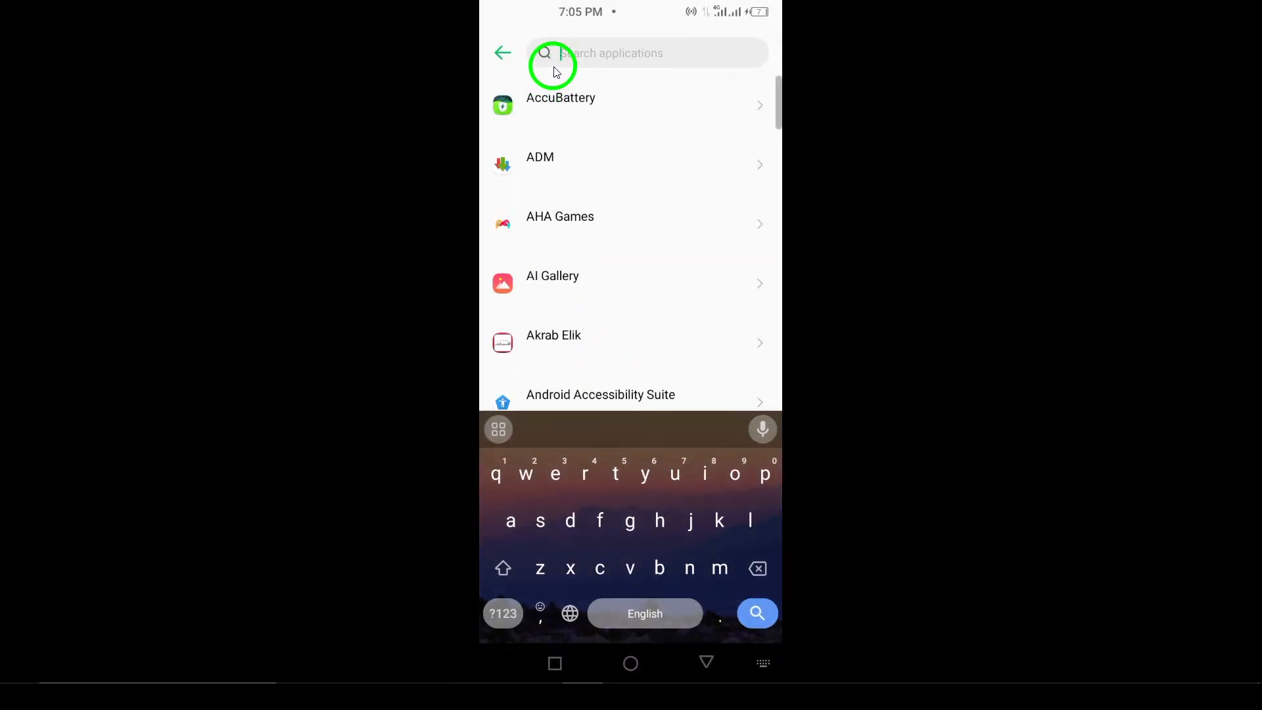
text(in)
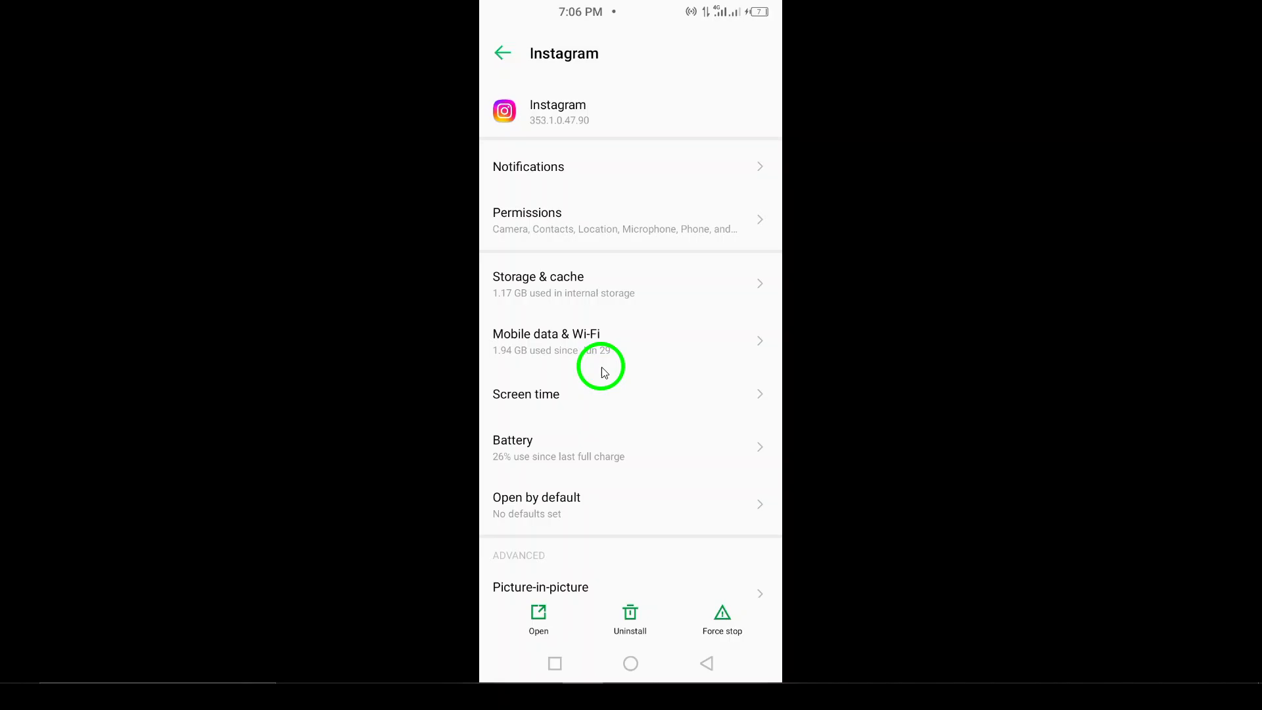
mouse_move(649, 191)
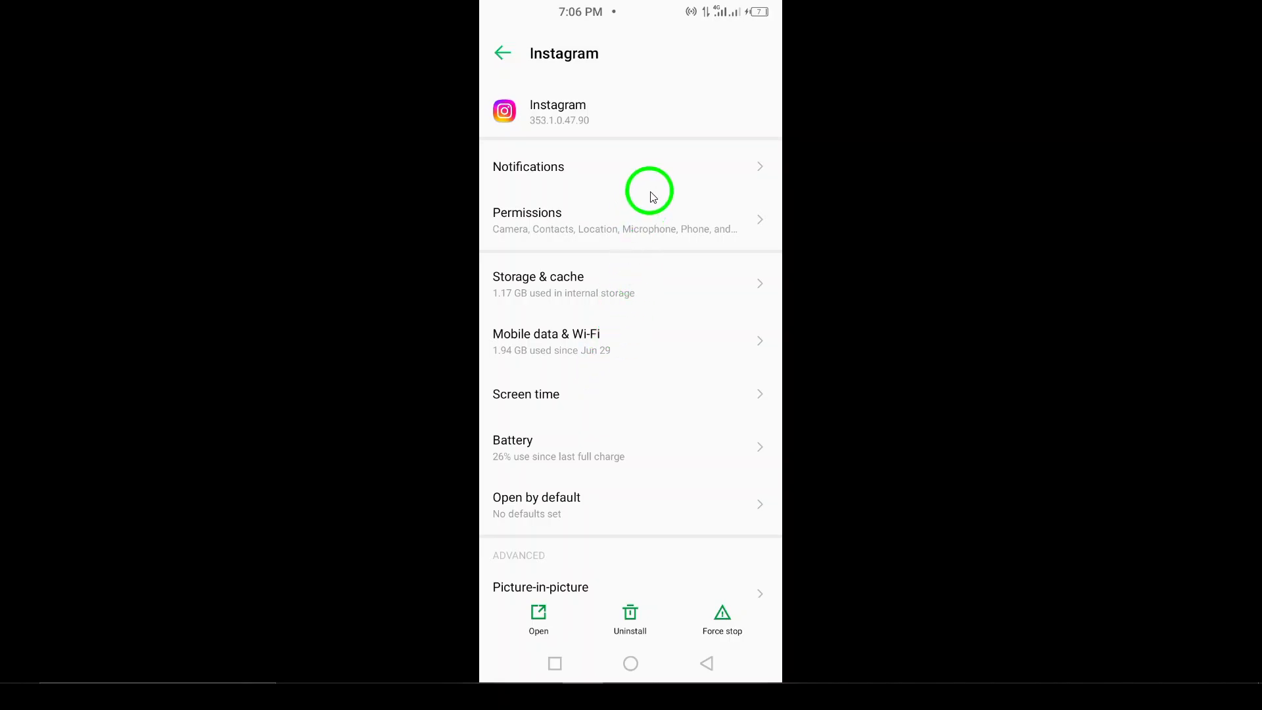